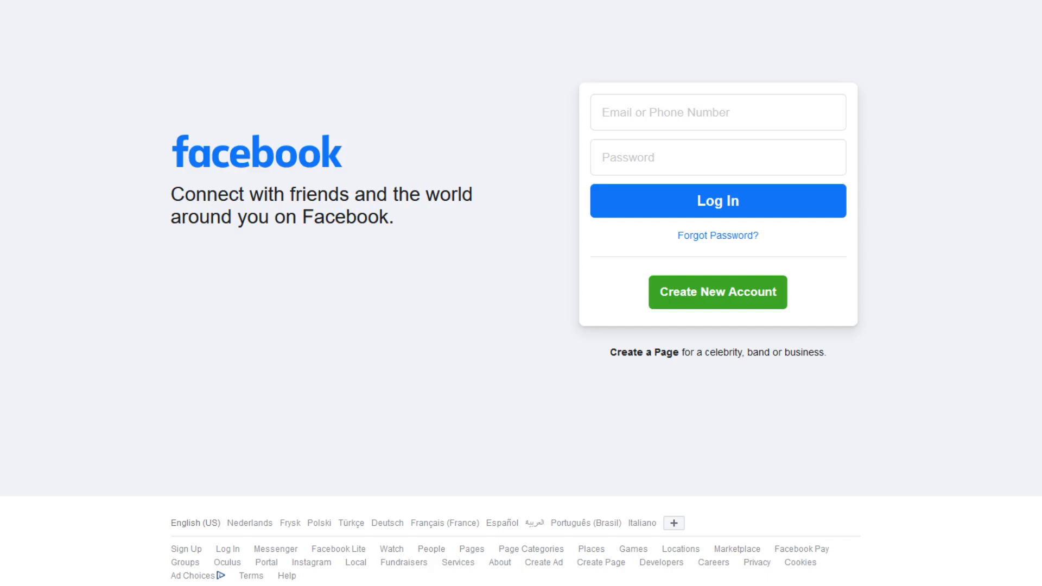
Log in to Facebook and reach the Security and Login settings.
{"action": "left_click", "coordinate": [811, 41]}
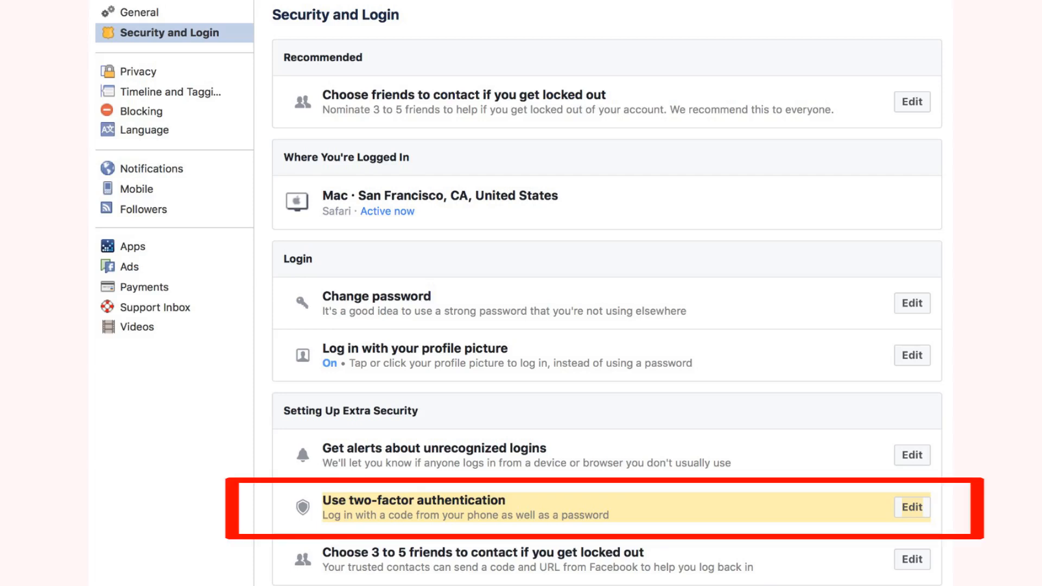
Expand two-factor authentication and start adding a security key.
{"action": "left_click", "coordinate": [911, 506]}
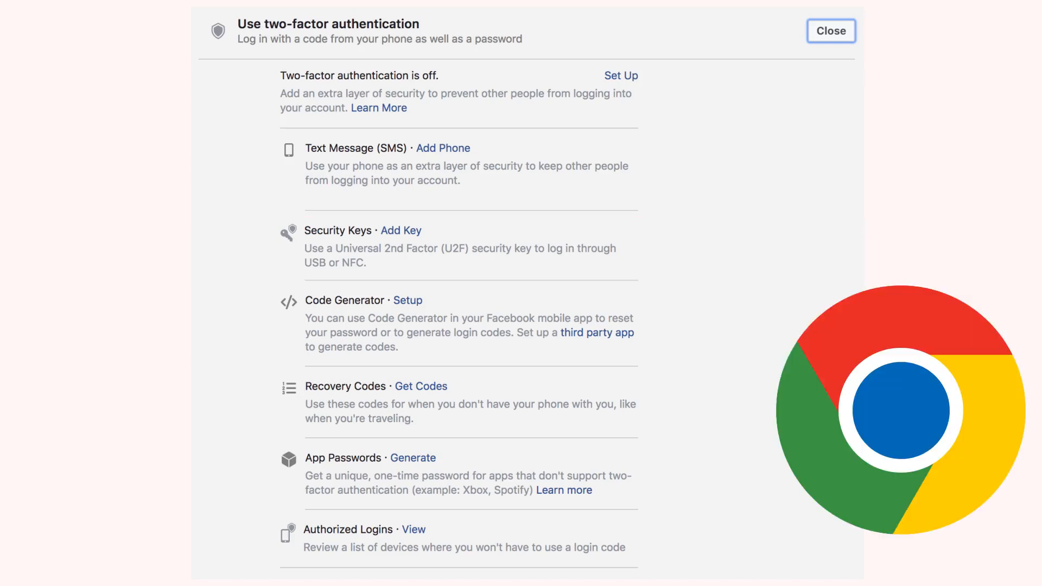
{"action": "left_click", "coordinate": [400, 231]}
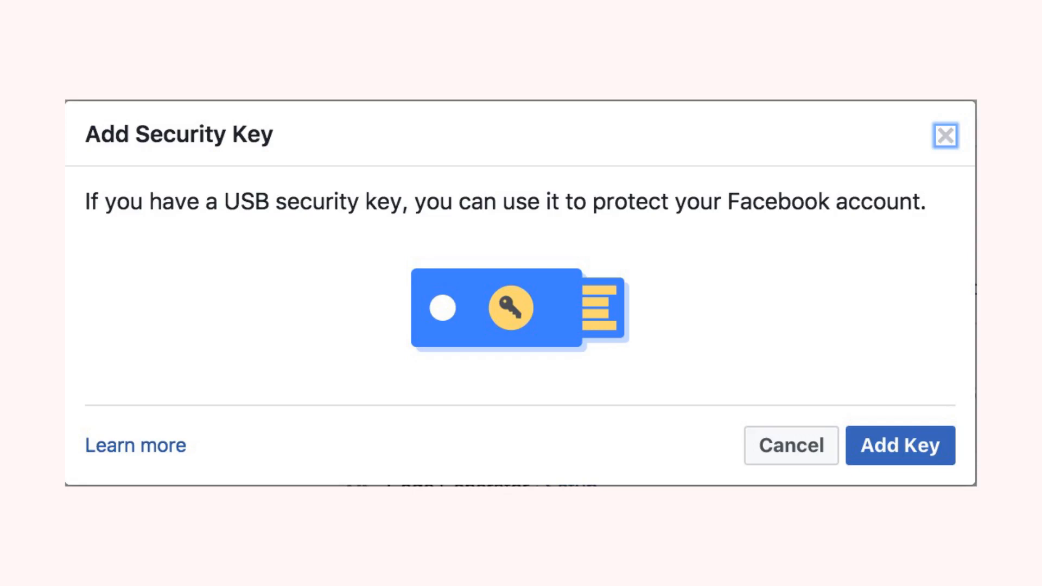
Register the USB security key and continue once the key is detected.
{"action": "left_click", "coordinate": [899, 445]}
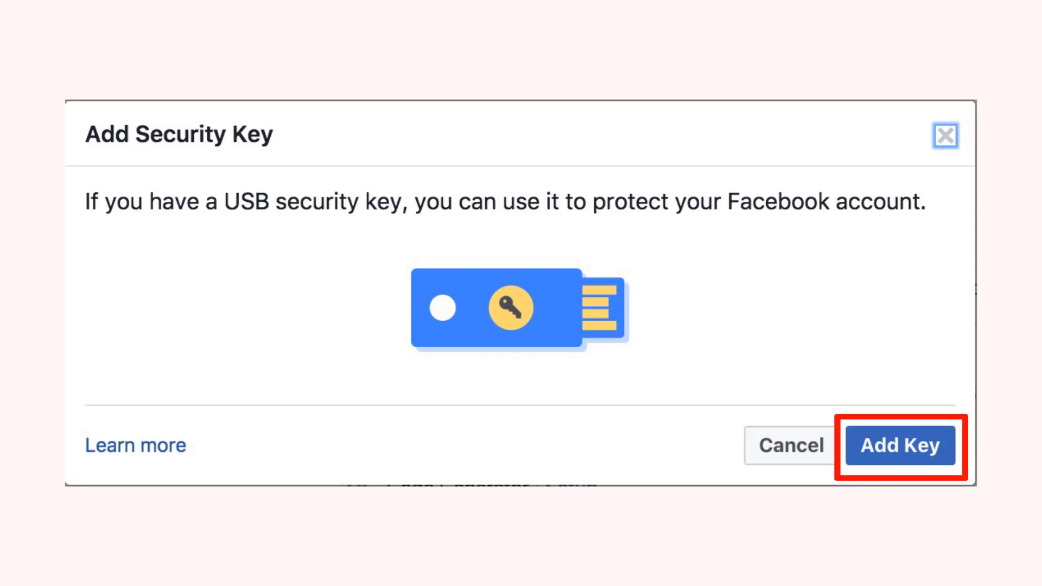
{"action": "left_click", "coordinate": [899, 445]}
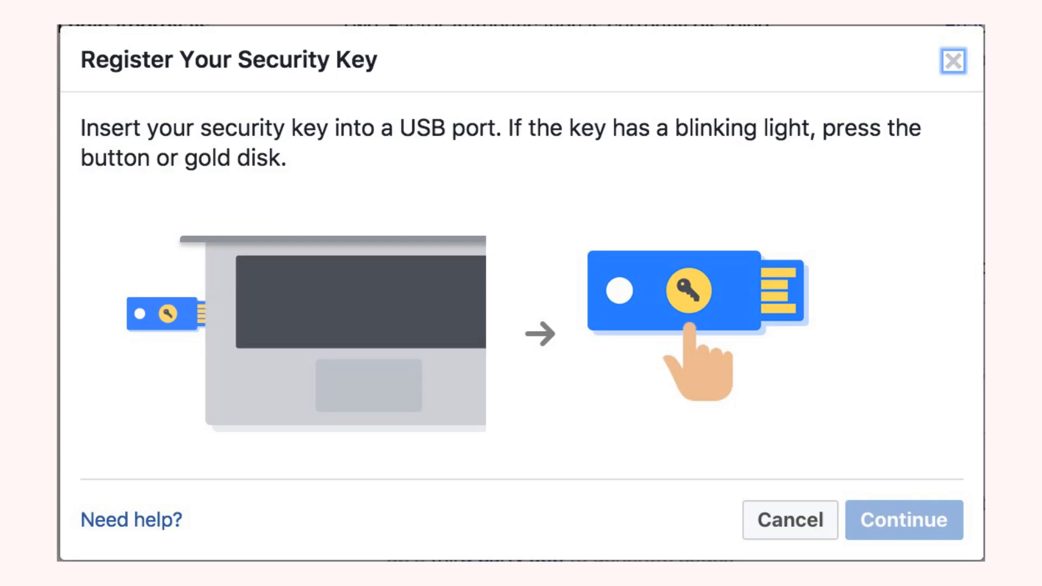
{"action": "left_click", "coordinate": [903, 520]}
{"action": "type", "text": "YubiKey 4"}
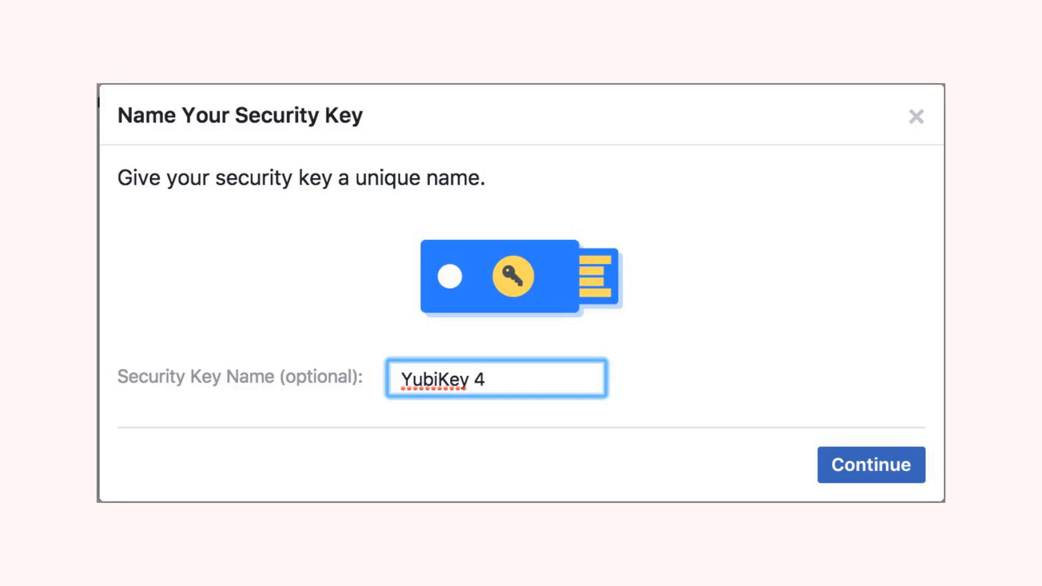